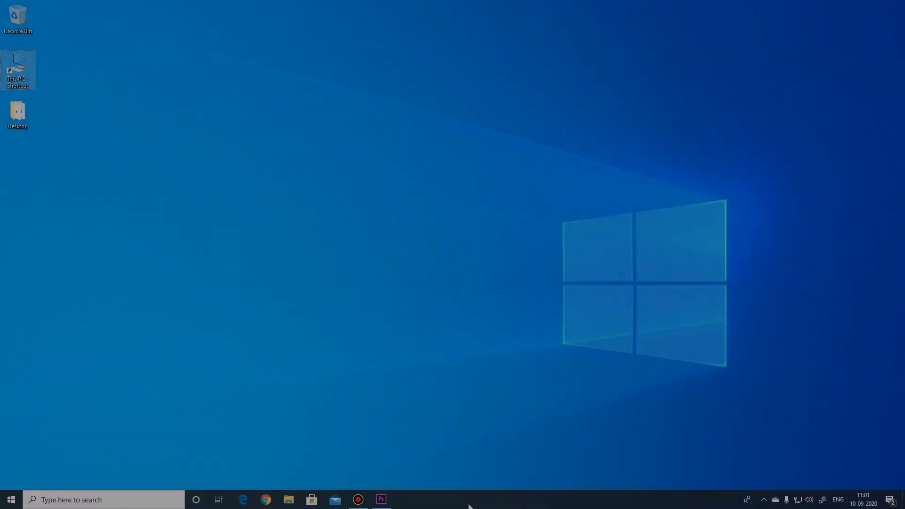
Open Task Manager from the Ctrl+Alt+Delete security screen, then close it.
key("ctrl+alt+delete")
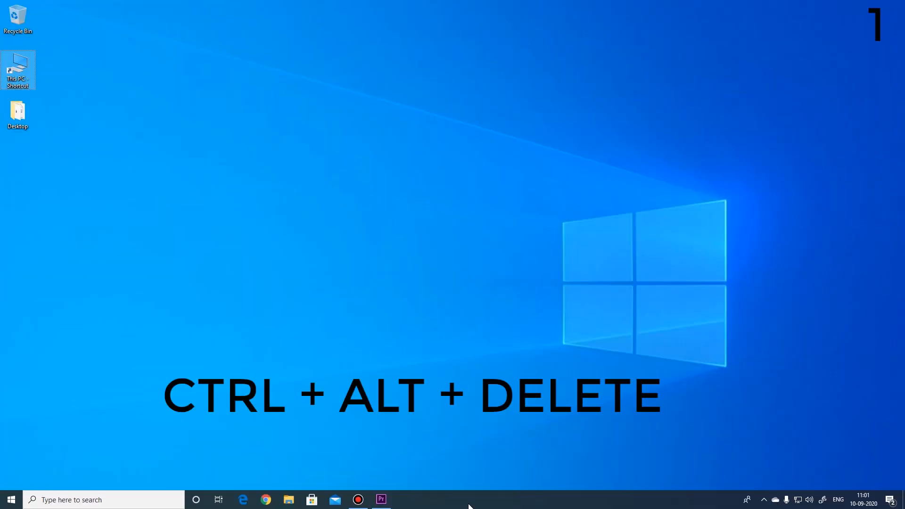
key("ctrl+alt+delete")
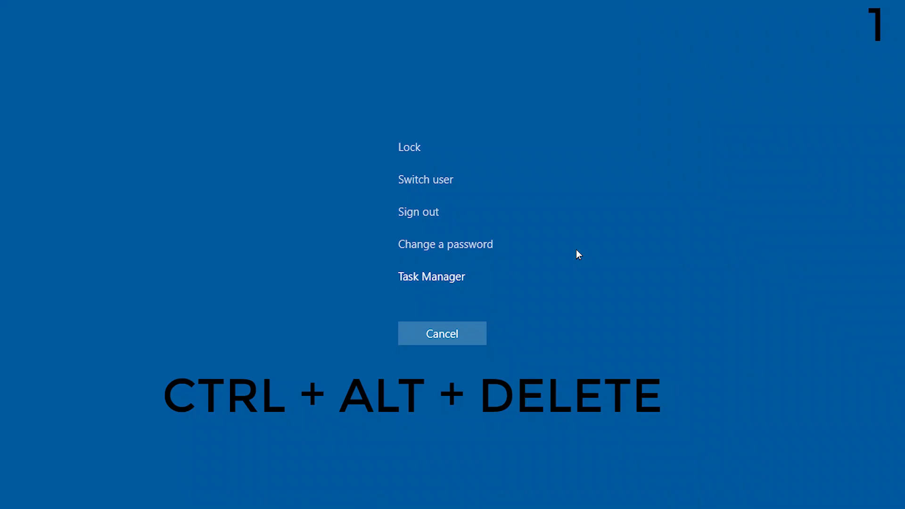
mouse_move(510, 270)
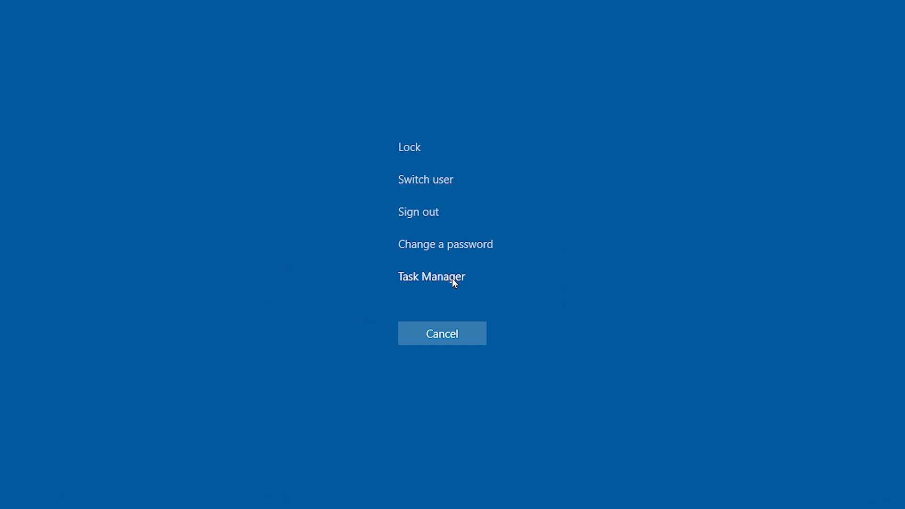
left_click(430, 277)
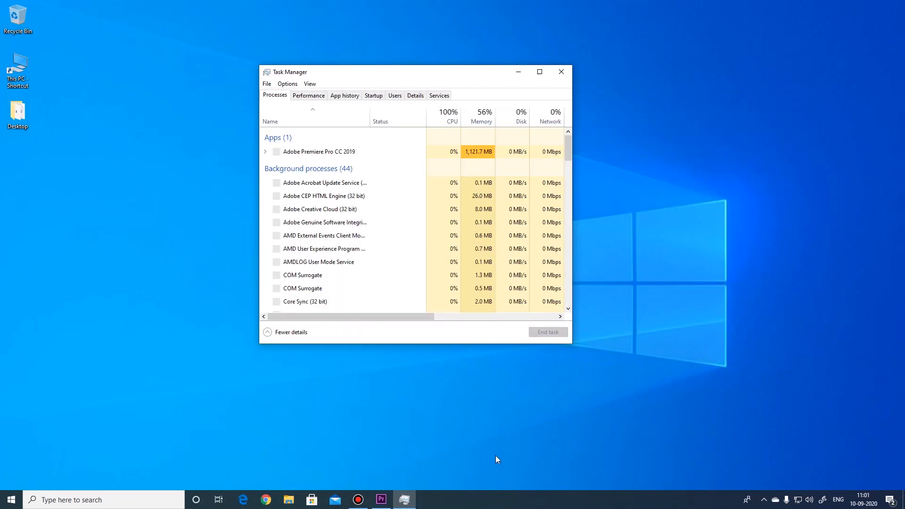
left_click(559, 72)
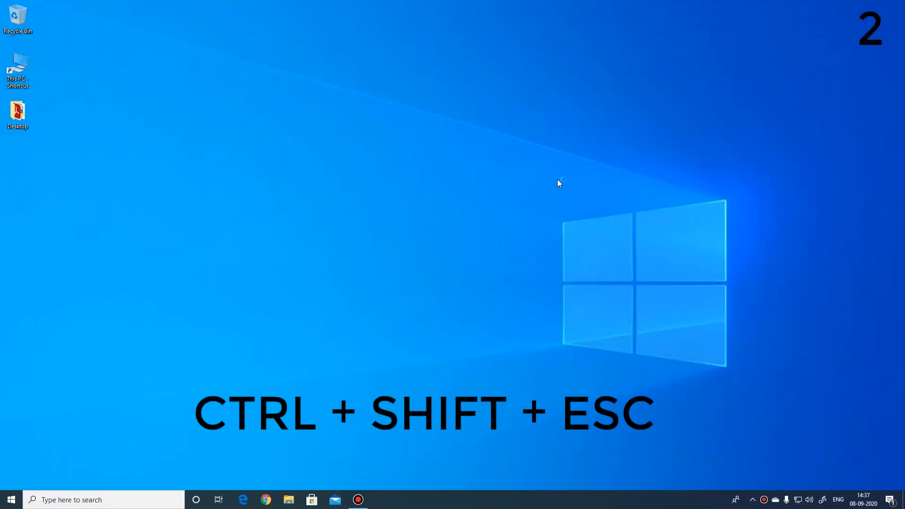
Open Task Manager via the Ctrl+Shift+Esc shortcut and the Start button right-click menu, closing it each time.
key("ctrl+shift+esc")
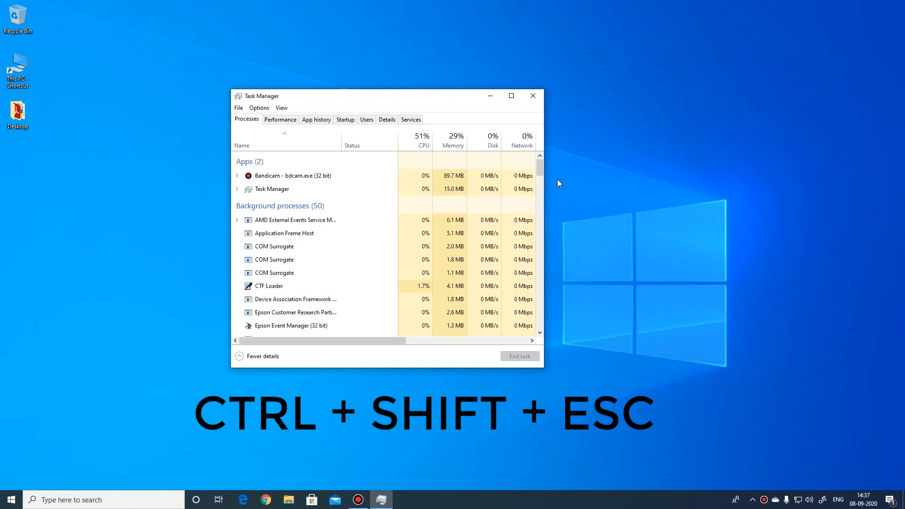
left_click(532, 95)
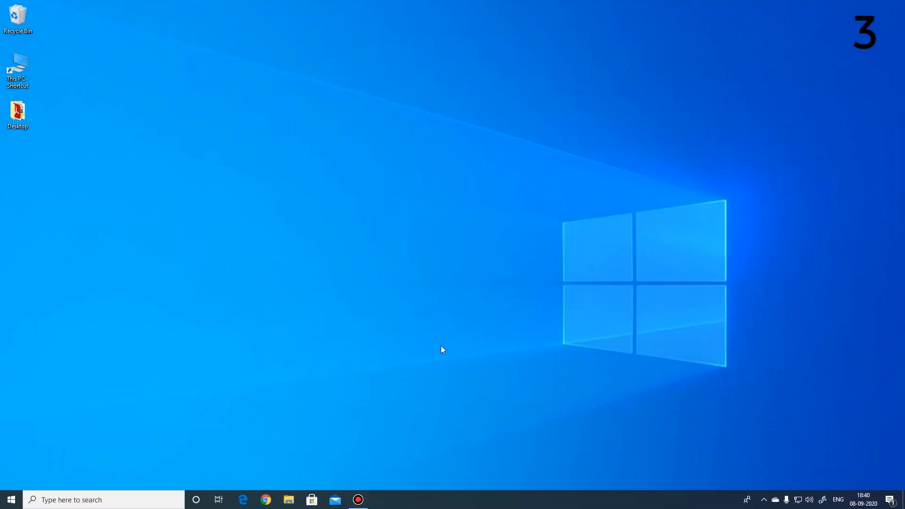
right_click(11, 500)
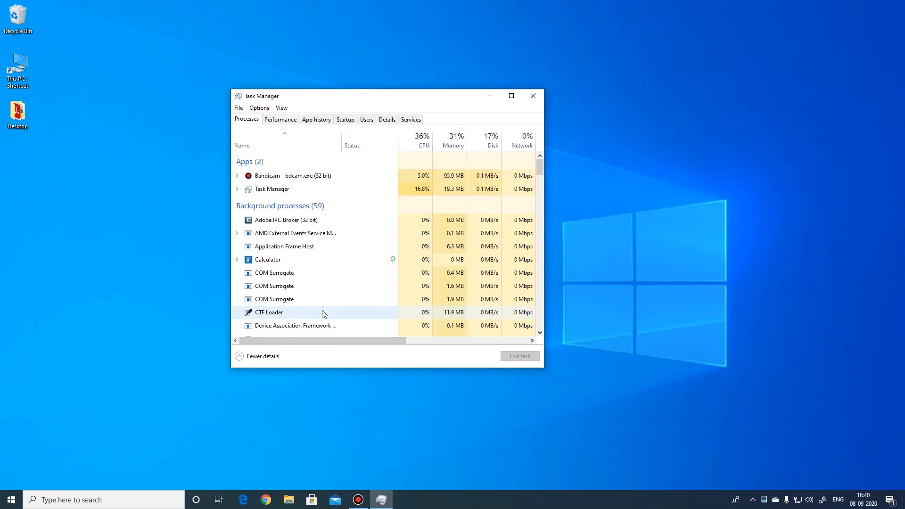
left_click(532, 95)
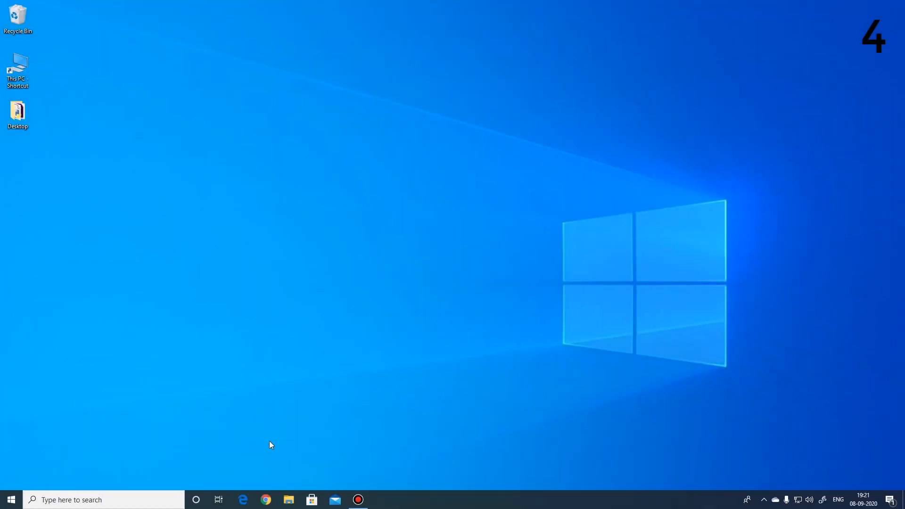
Open Task Manager by searching 'task manager' from the Start menu, then close it.
type("t")
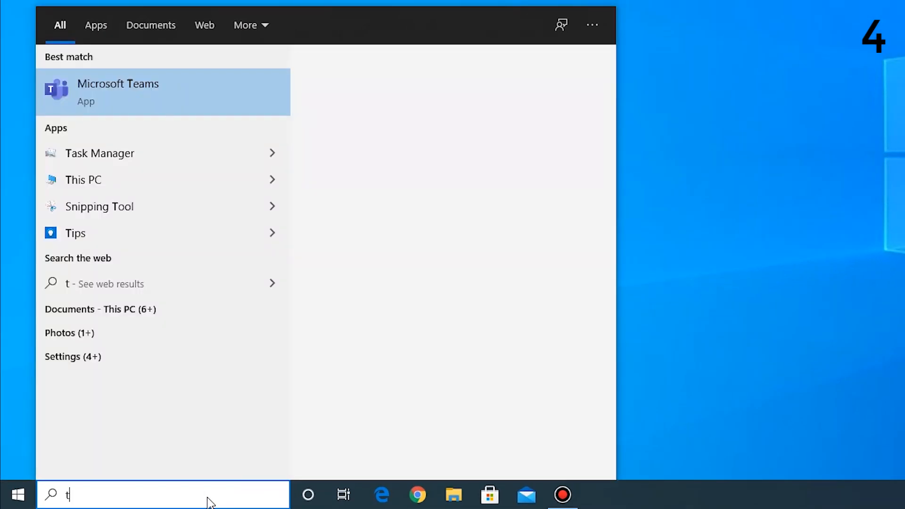
type("ask manager")
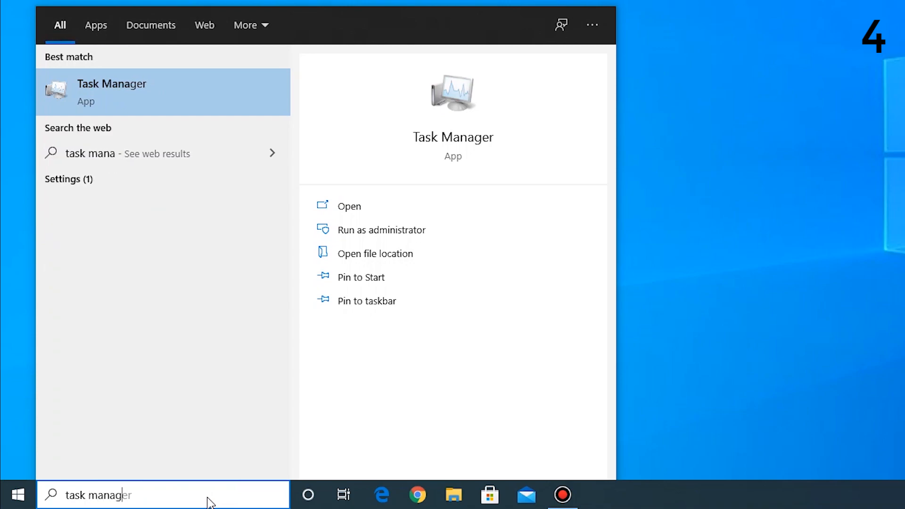
type("r")
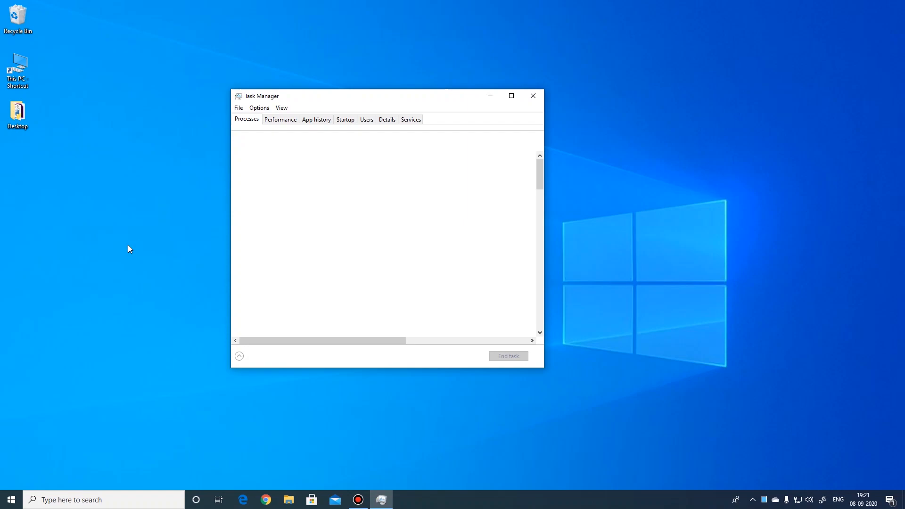
left_click(532, 97)
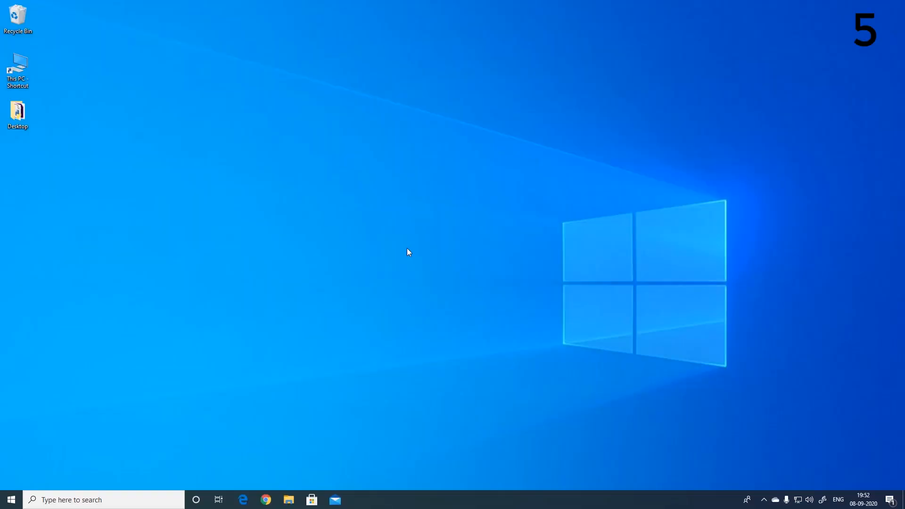
Open Task Manager by running the taskmgr command from the Run prompt, then close it.
key("win+r")
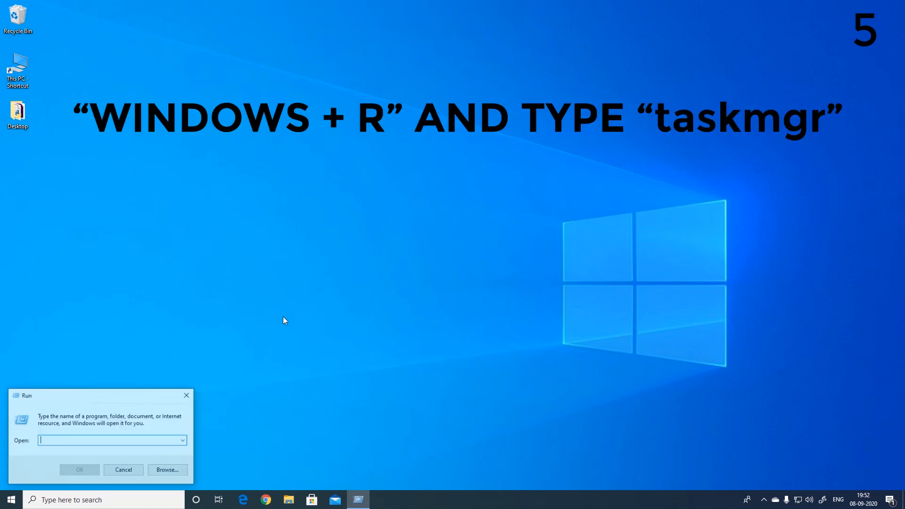
type("taskmgr")
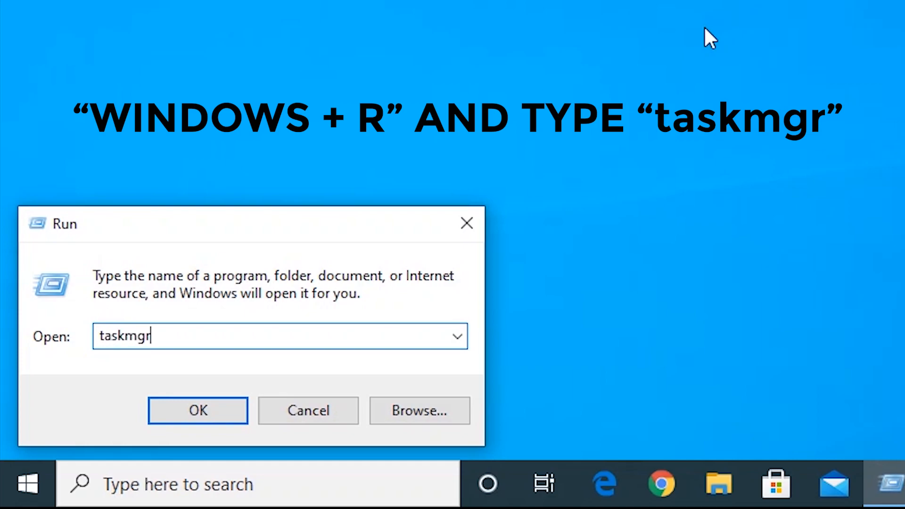
left_click(197, 410)
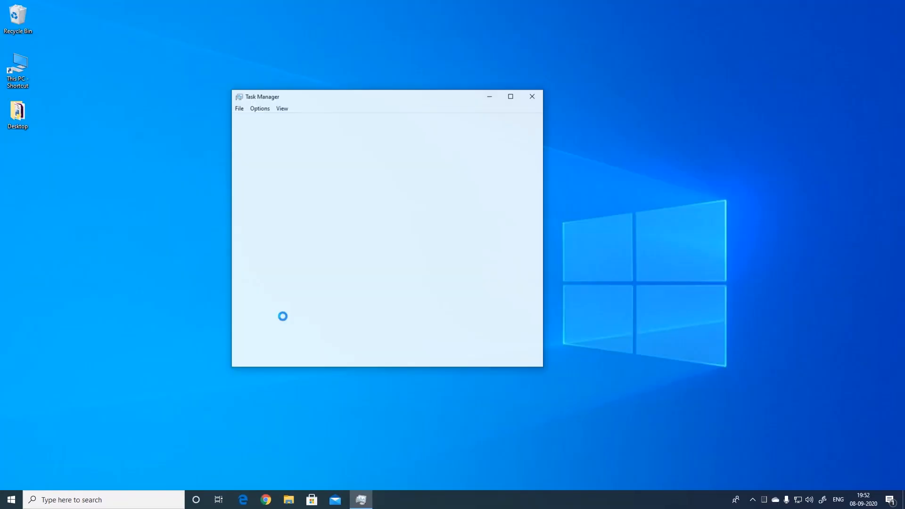
left_click(530, 97)
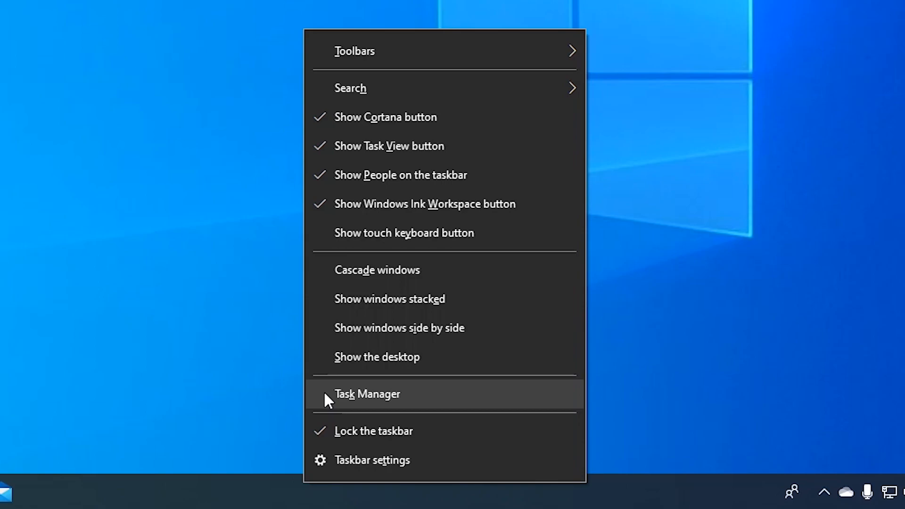
Open Task Manager from the options list and its taskbar shortcut, showing CPU performance details.
left_click(367, 394)
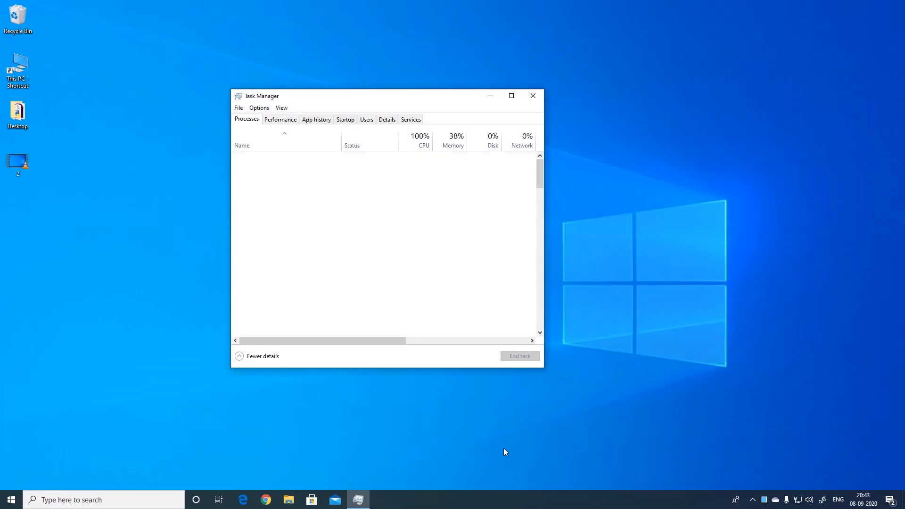
left_click(532, 97)
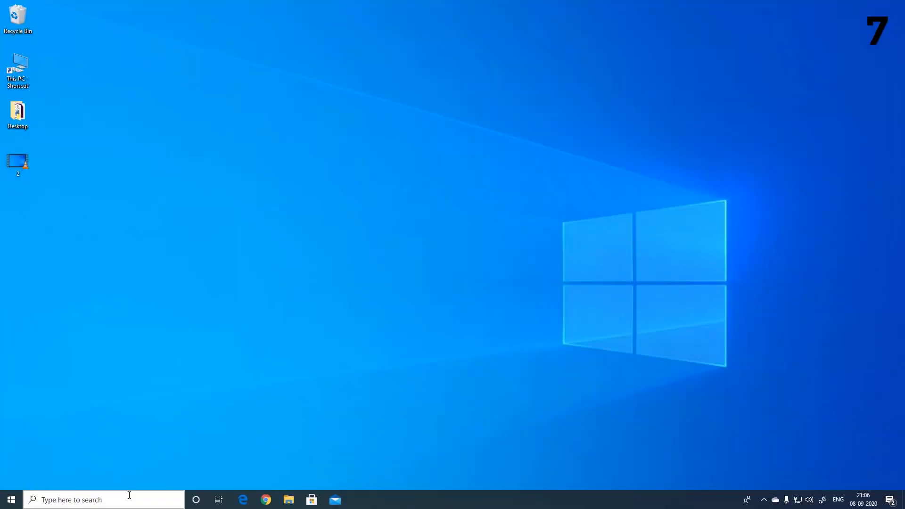
type("task")
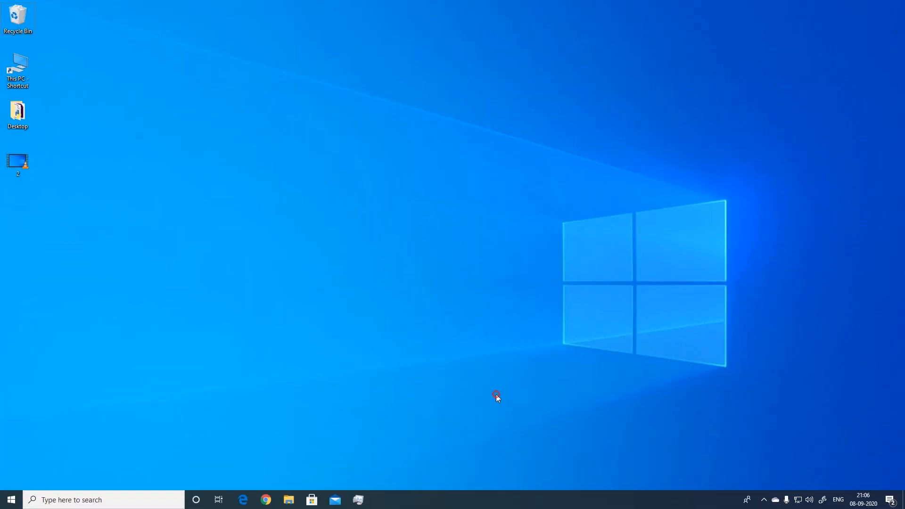
left_click(358, 500)
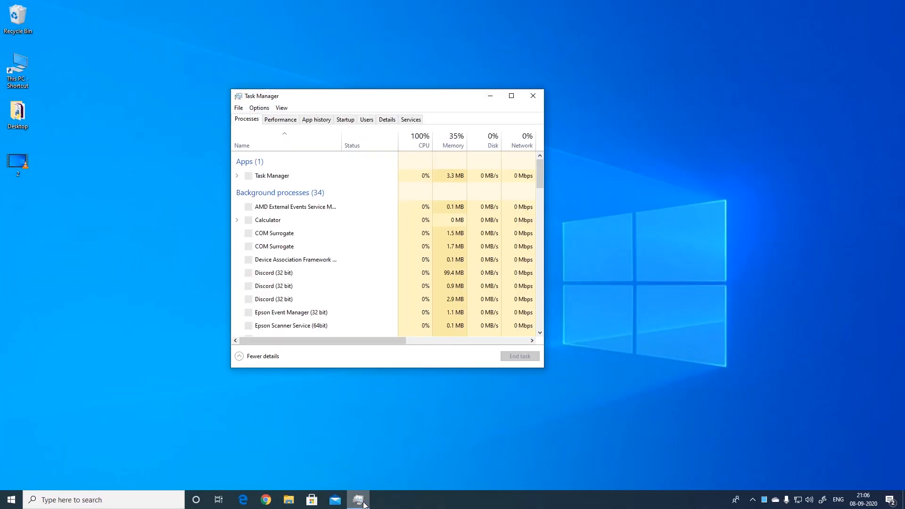
left_click(280, 119)
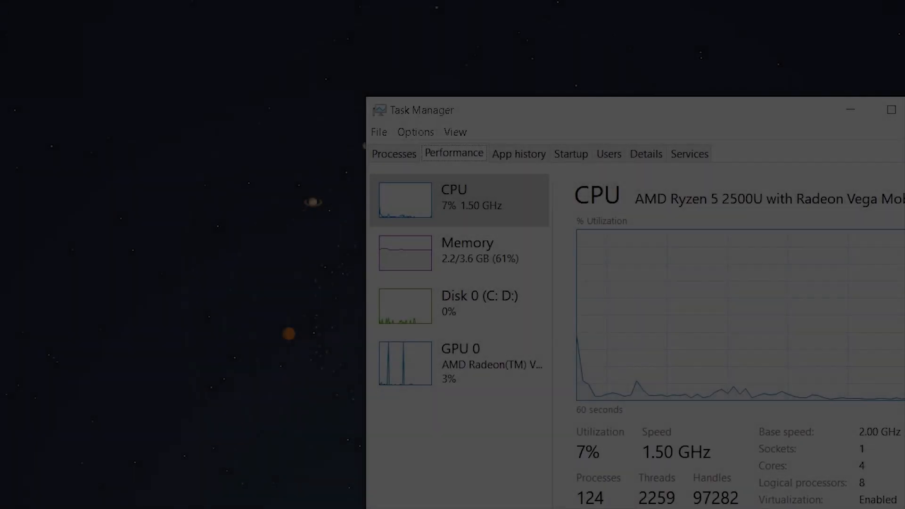